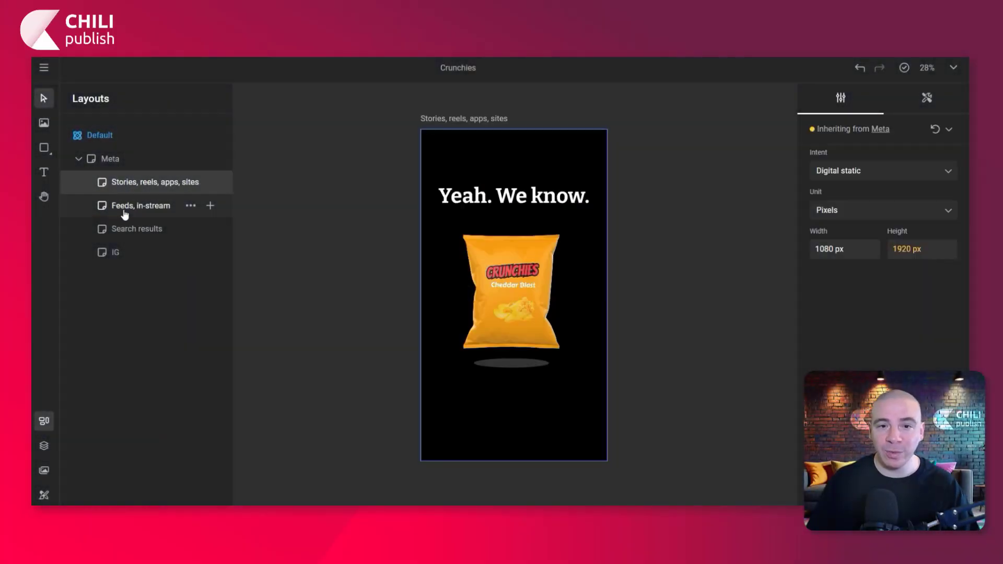
# - Preview the 1080×1350 IG layout, then switch back to the 1080×1080 Default layout
pyautogui.click(115, 251)
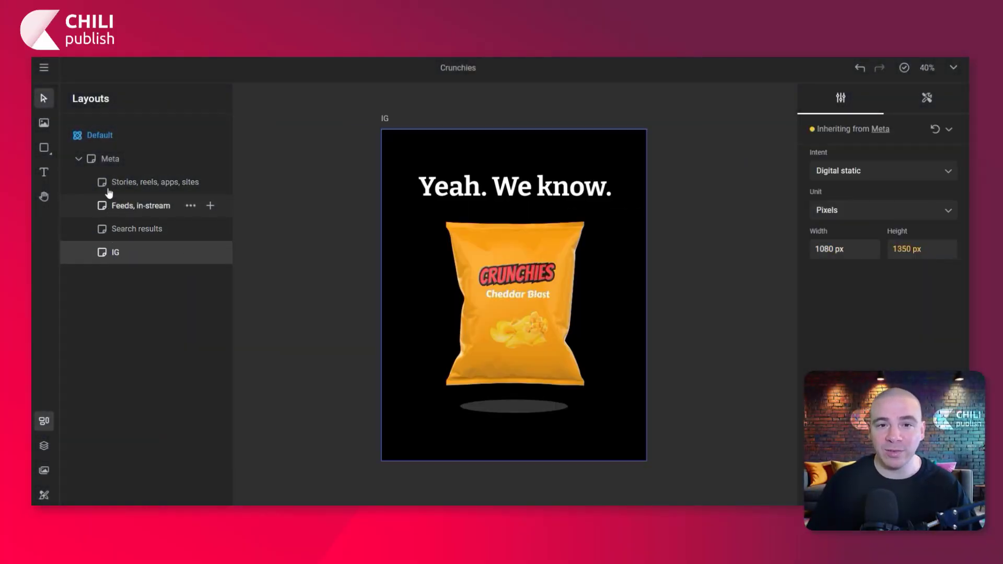
pyautogui.click(99, 135)
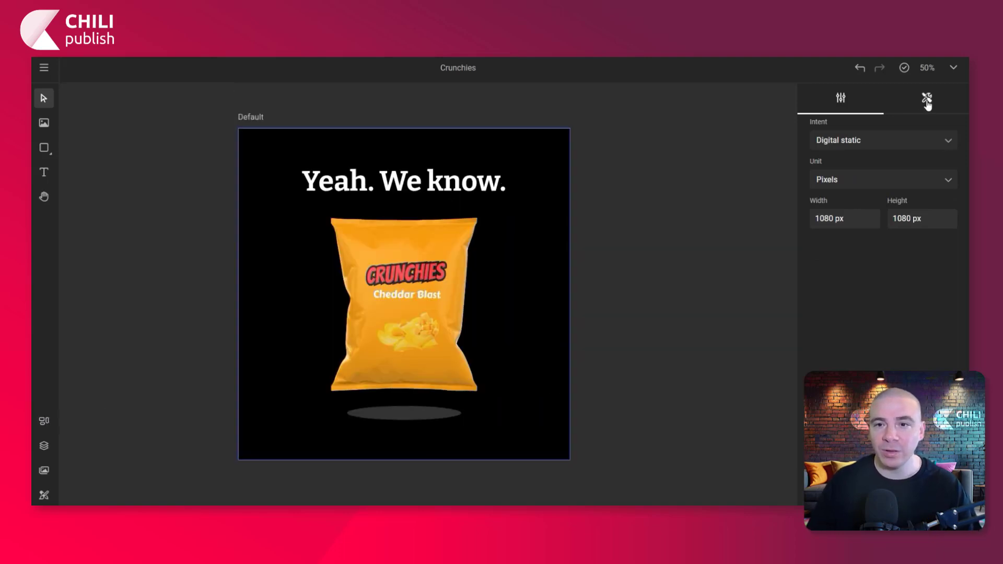
# - Add a new template variable and rename it 'Product'
pyautogui.click(926, 98)
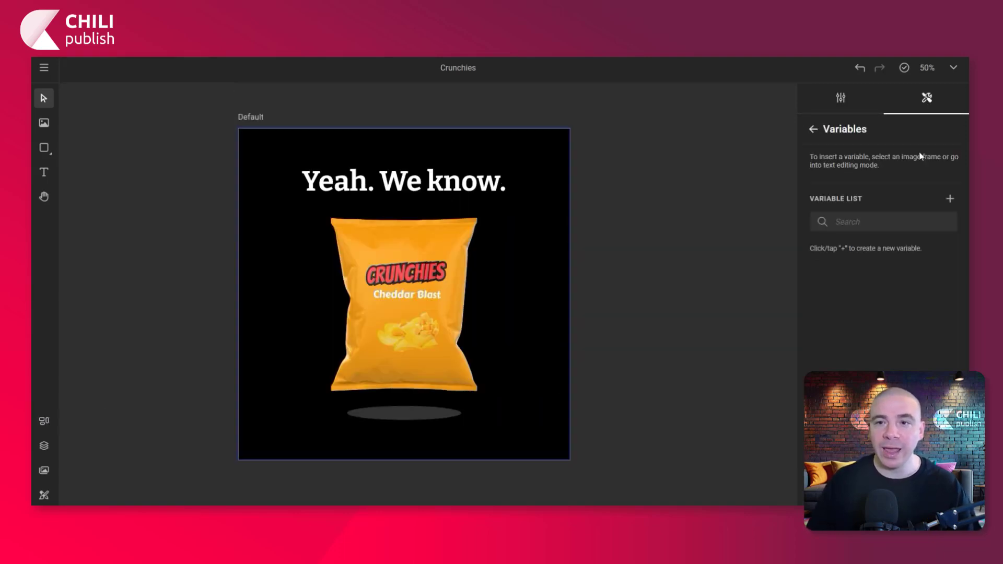
pyautogui.click(950, 199)
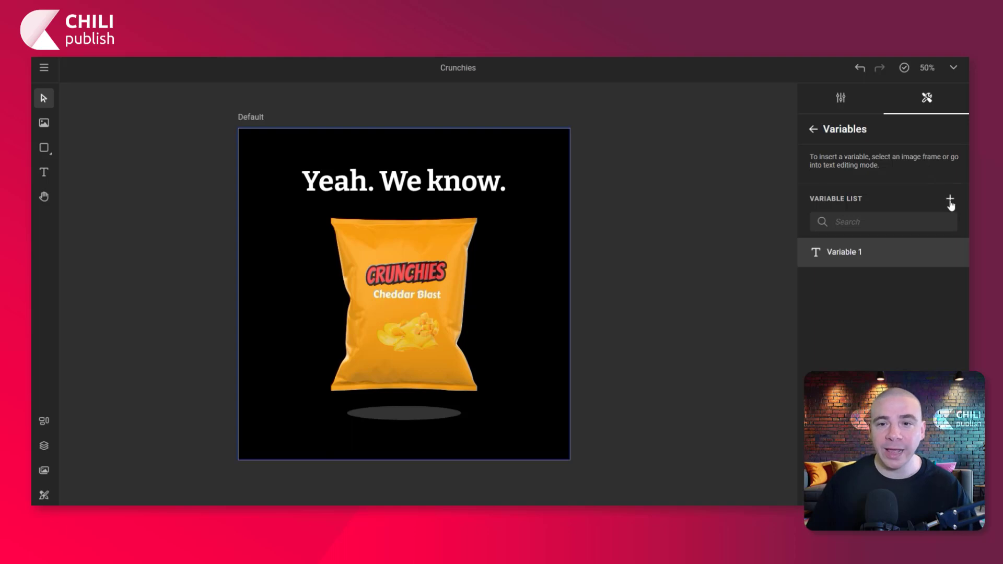
pyautogui.doubleClick(843, 251)
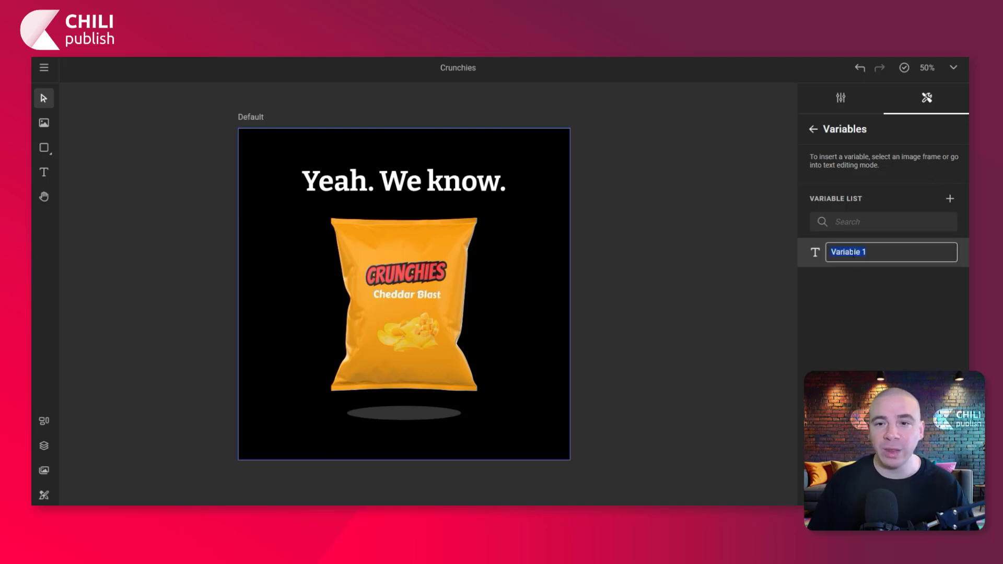
pyautogui.write('Product')
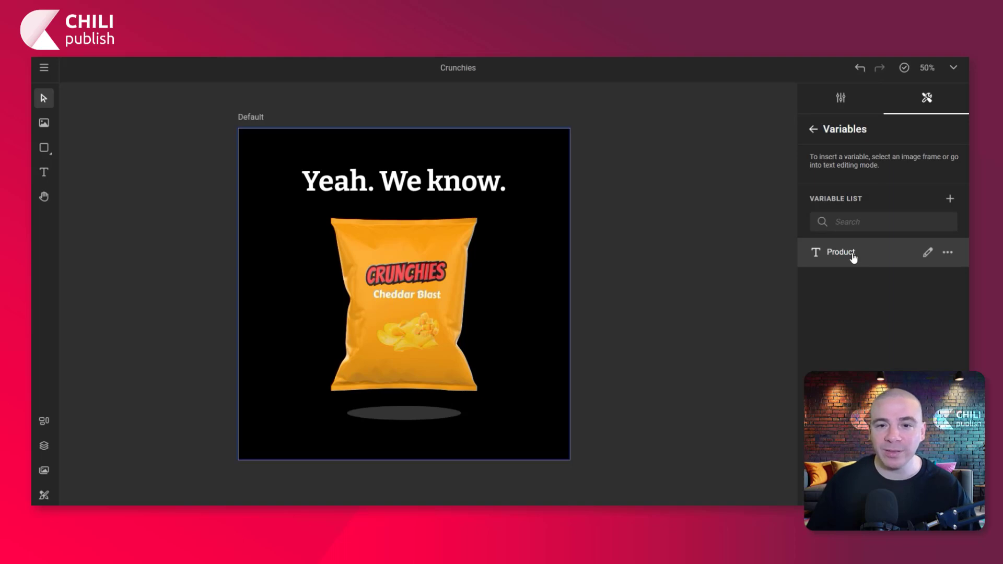
# - Set Product's variable type to Image and select the chip bag frame
pyautogui.click(927, 252)
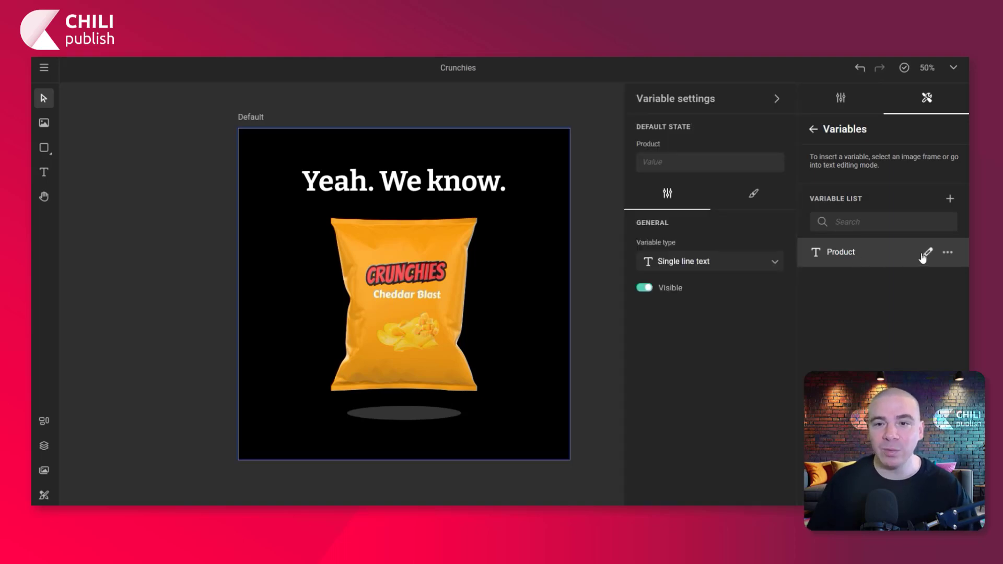
pyautogui.click(707, 261)
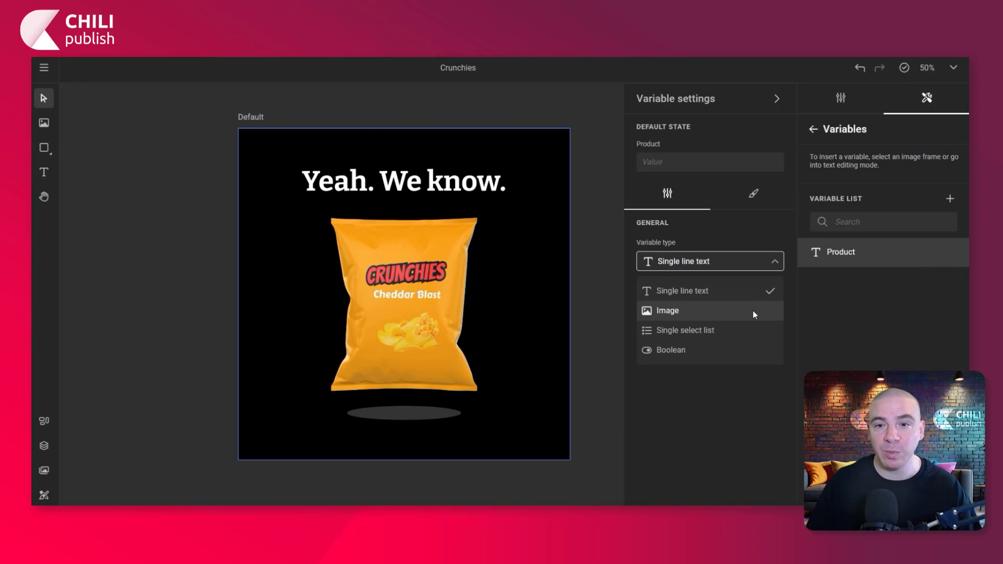
pyautogui.click(667, 310)
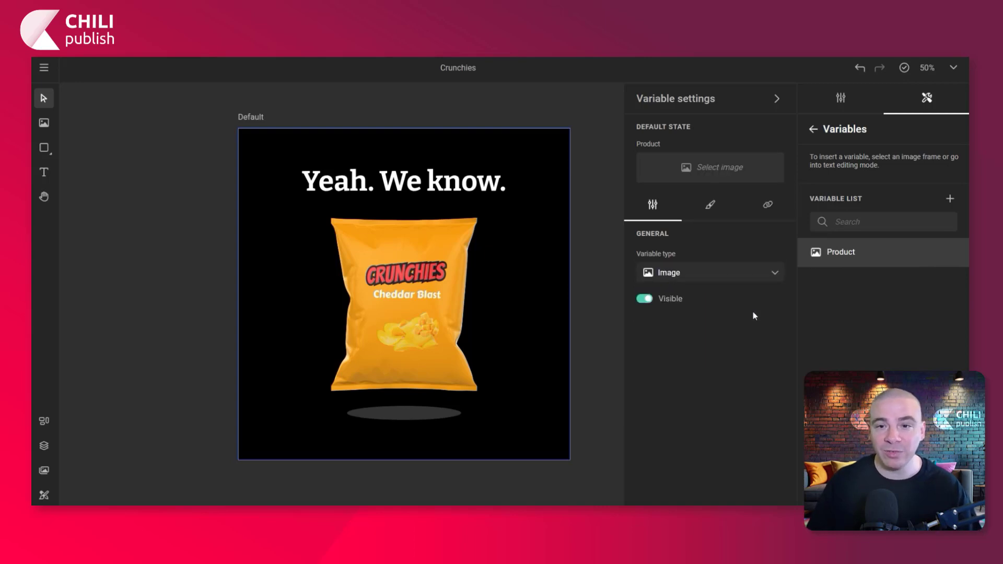
pyautogui.click(403, 304)
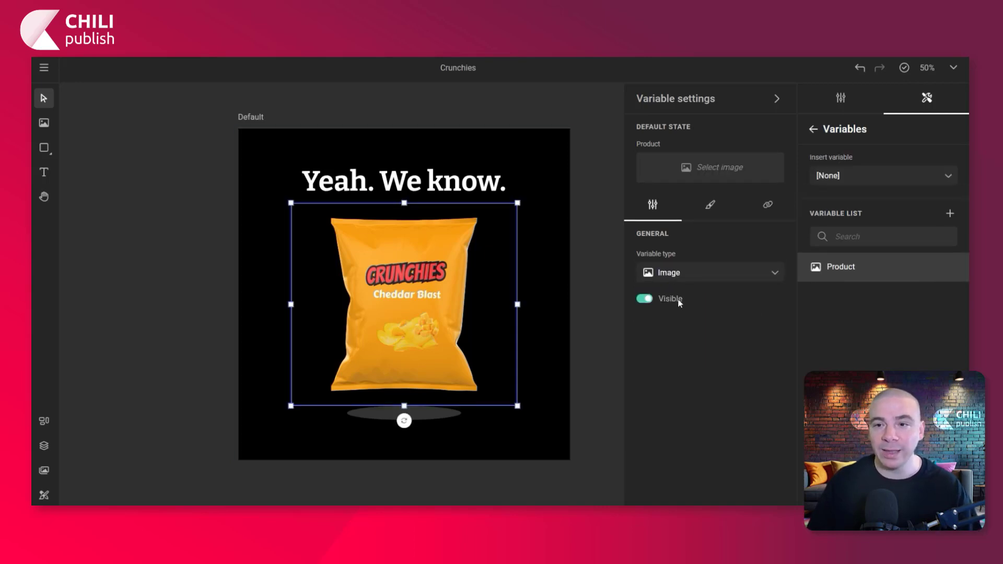
# - Attach Product to the bag frame, defaulting to Superstore > Brands > Crunchies Cheddar Blast
pyautogui.click(948, 269)
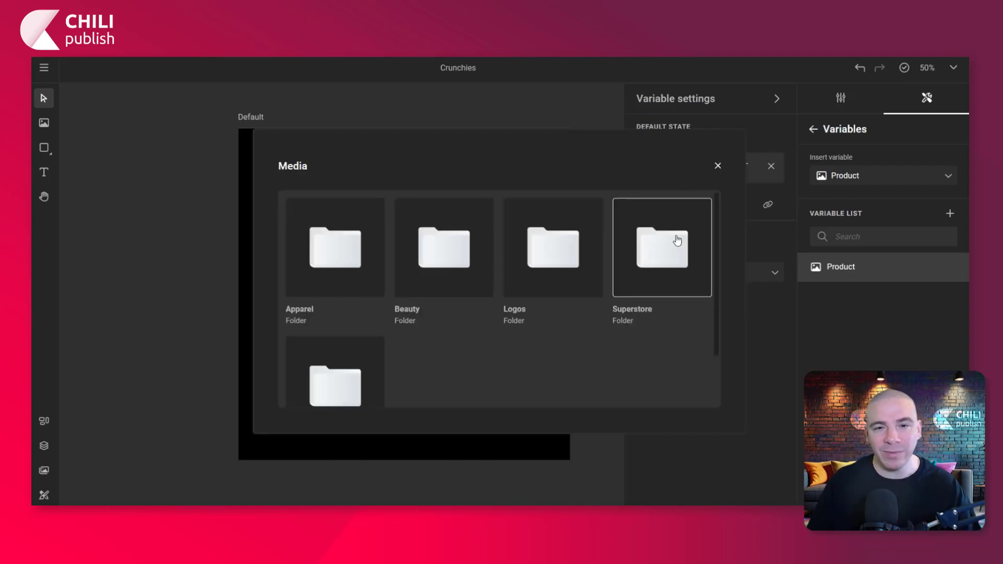
pyautogui.doubleClick(662, 247)
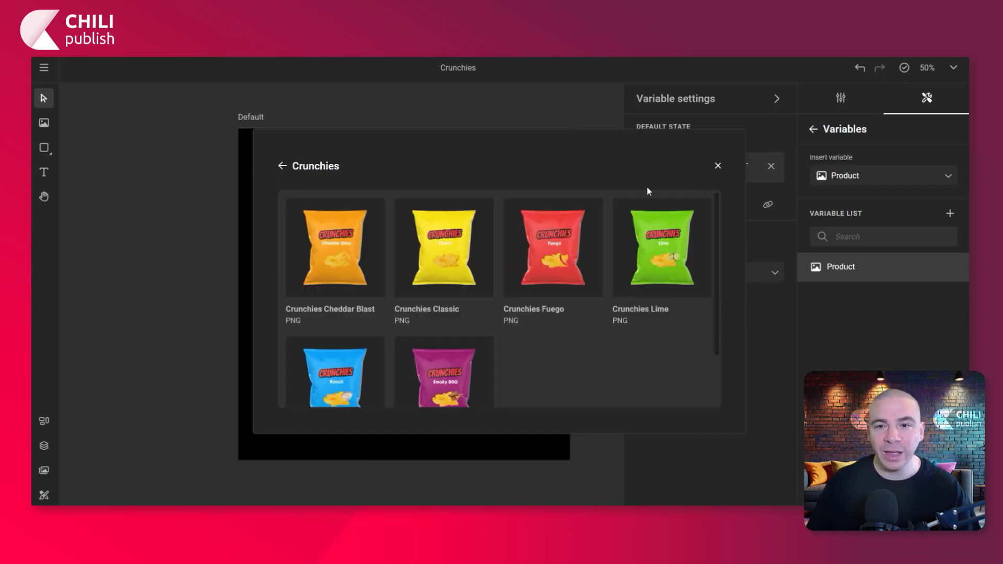
pyautogui.click(333, 248)
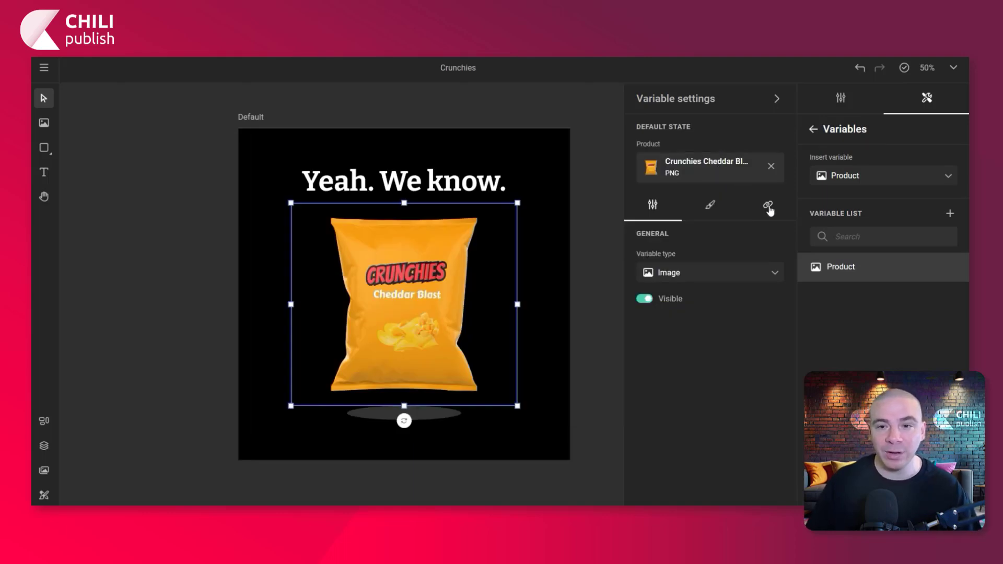
# - Browse Product's connector media to Superstore > Brands > Crunchies, then close without changes
pyautogui.click(767, 205)
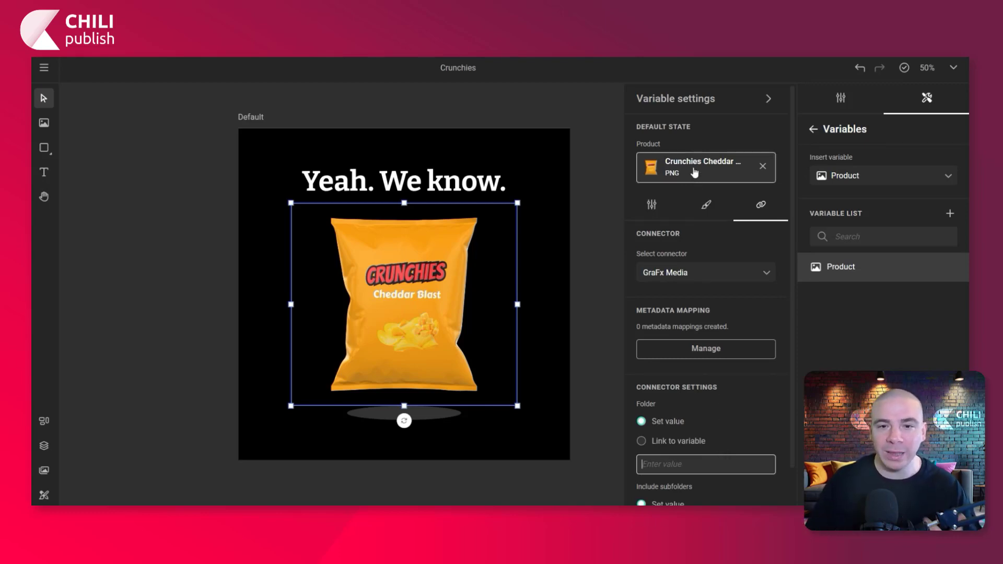
pyautogui.click(705, 167)
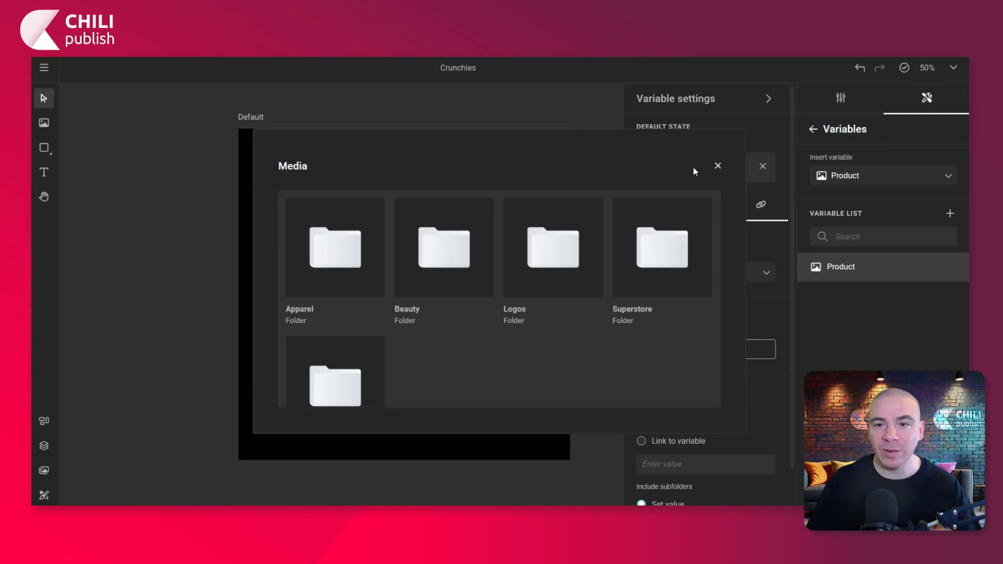
pyautogui.doubleClick(661, 247)
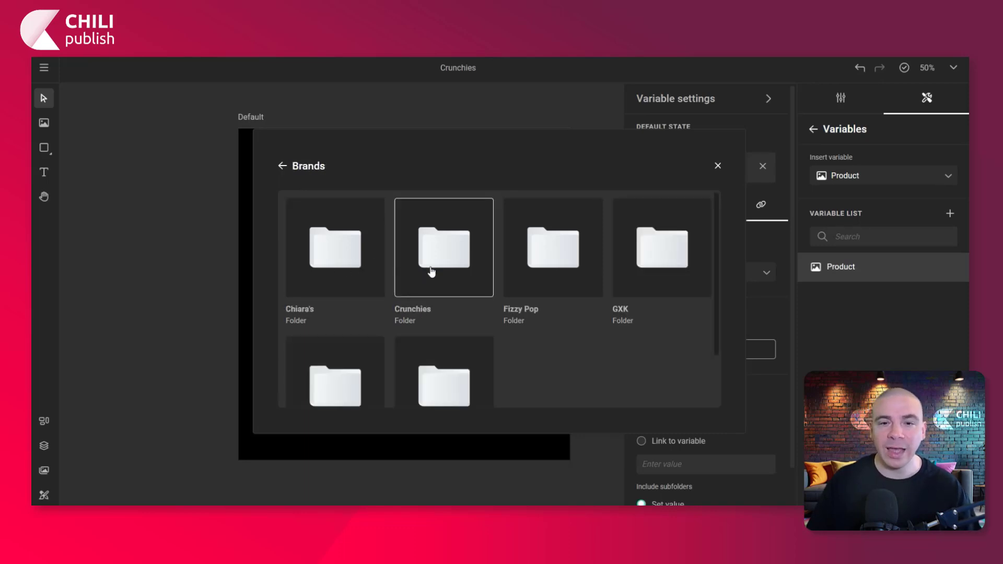
pyautogui.doubleClick(443, 247)
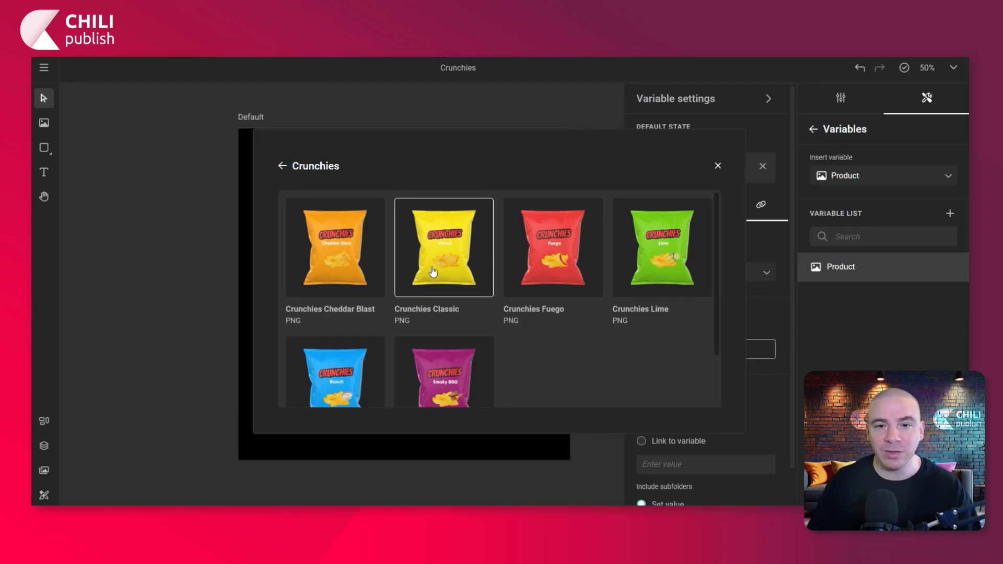
pyautogui.click(333, 247)
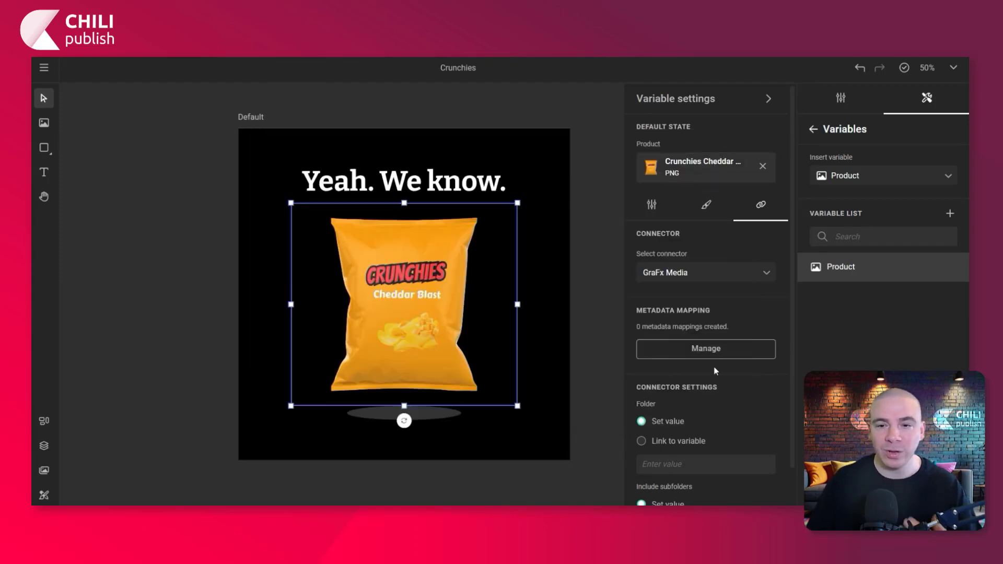
# - Set Product's connector folder to Superstore/Brands/Crunchies and check the picker's images
pyautogui.click(704, 463)
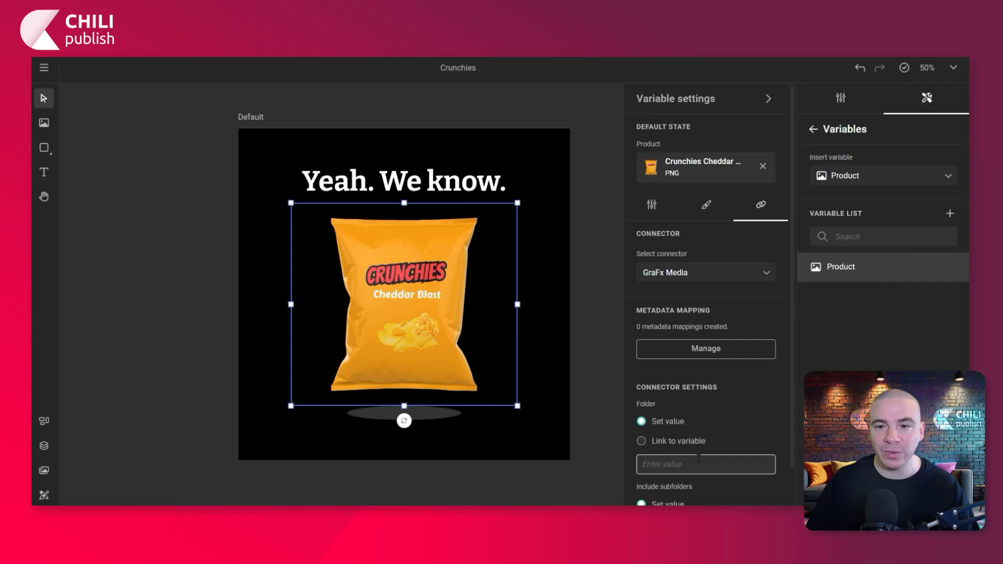
pyautogui.write('Superstore/')
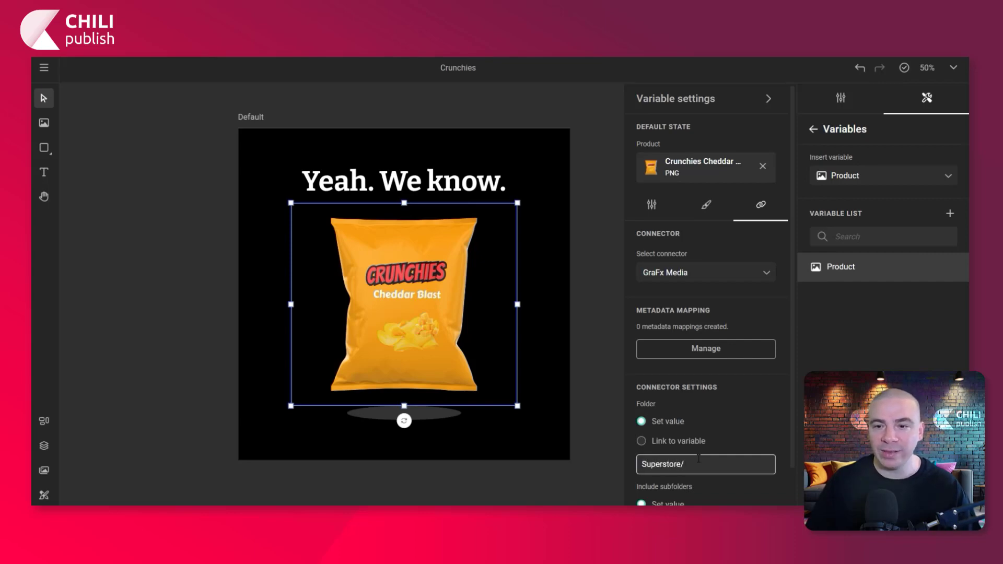
pyautogui.write('Brands/Crunchies')
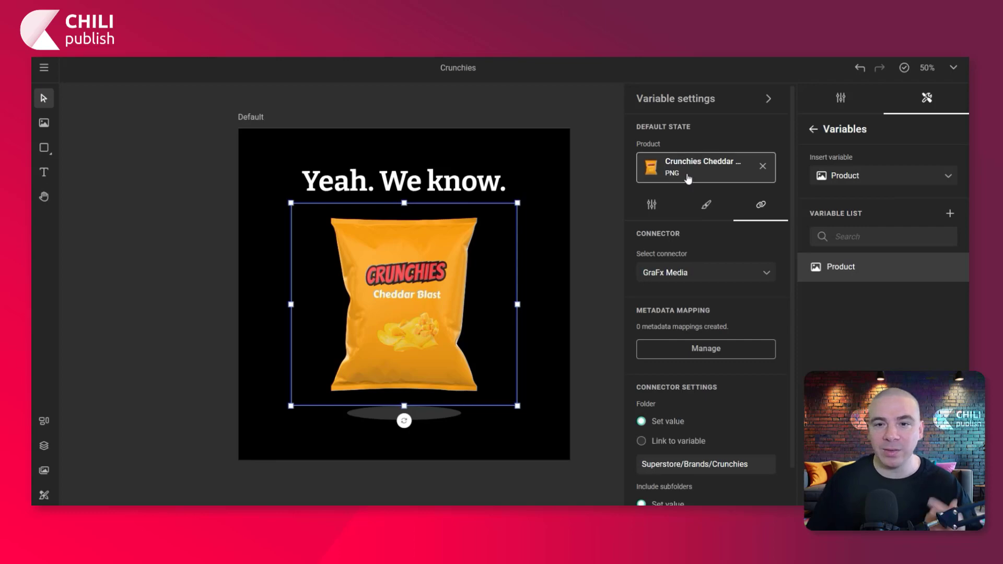
pyautogui.click(698, 167)
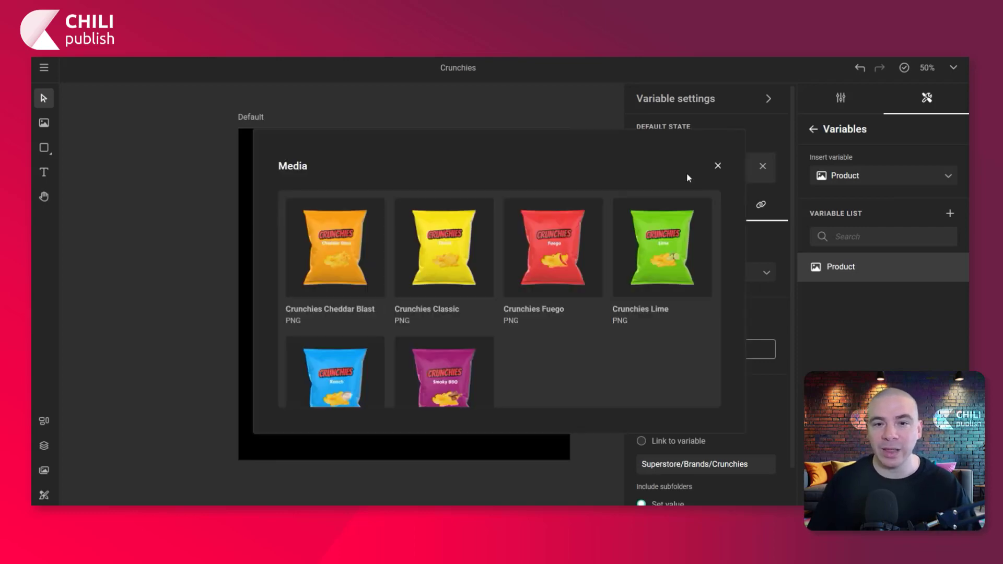
pyautogui.click(662, 248)
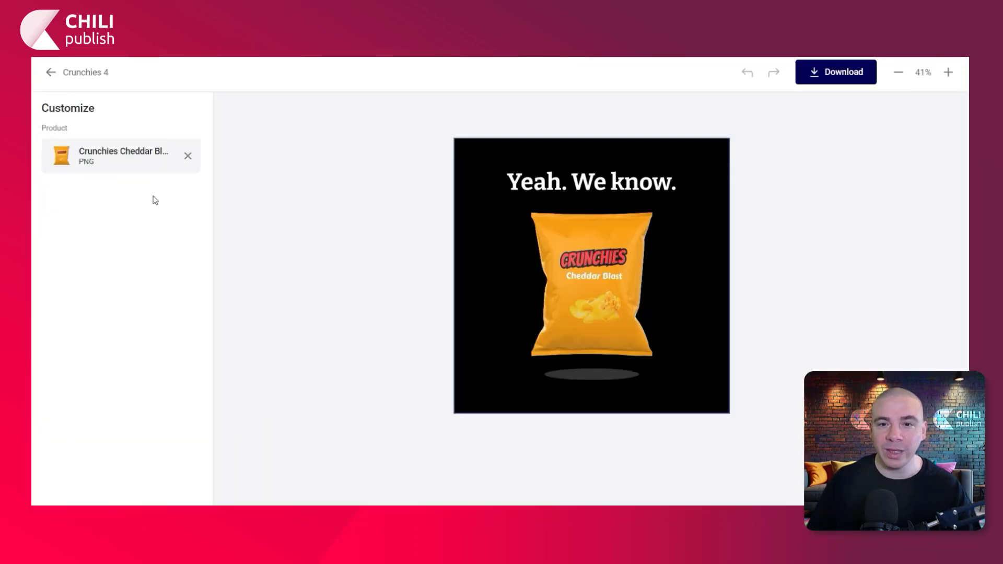
pyautogui.moveTo(132, 167)
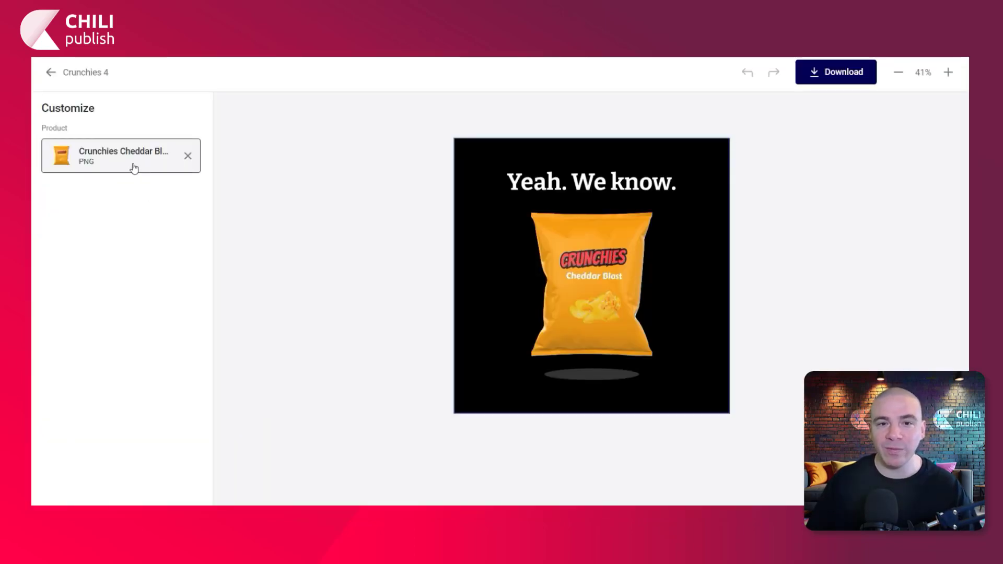
# - Pick Crunchies Classic from the Product image list in the Customize panel
pyautogui.click(121, 156)
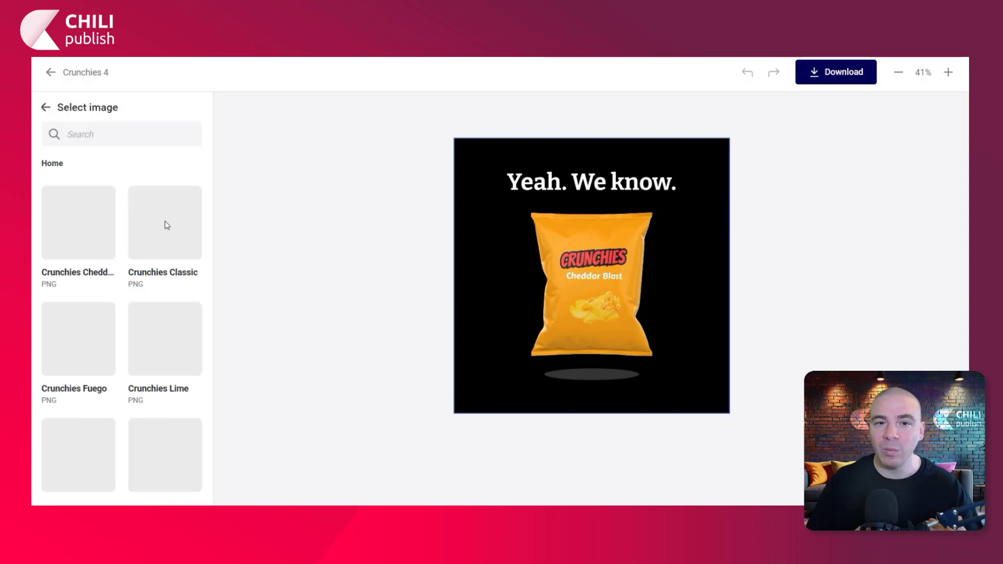
pyautogui.click(164, 222)
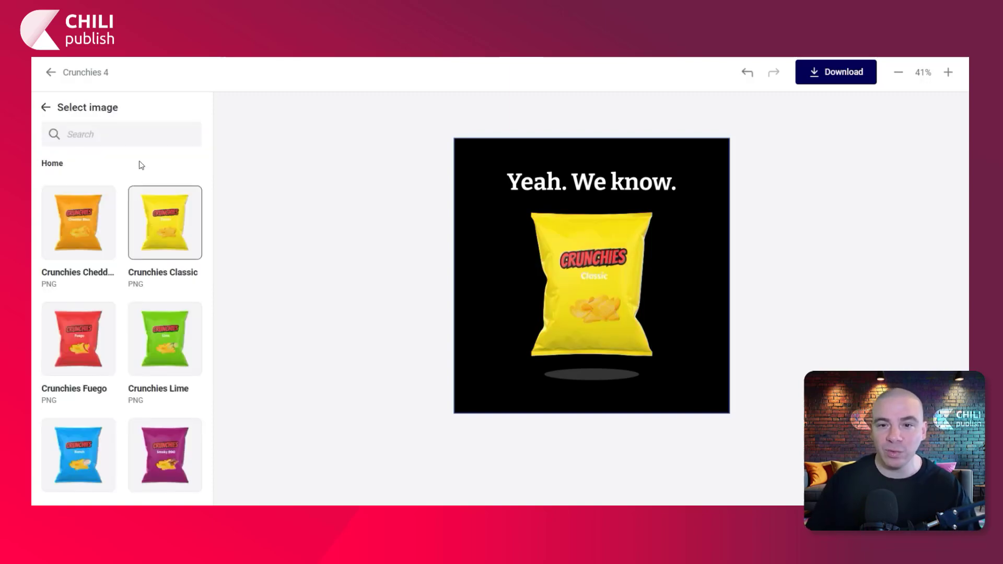